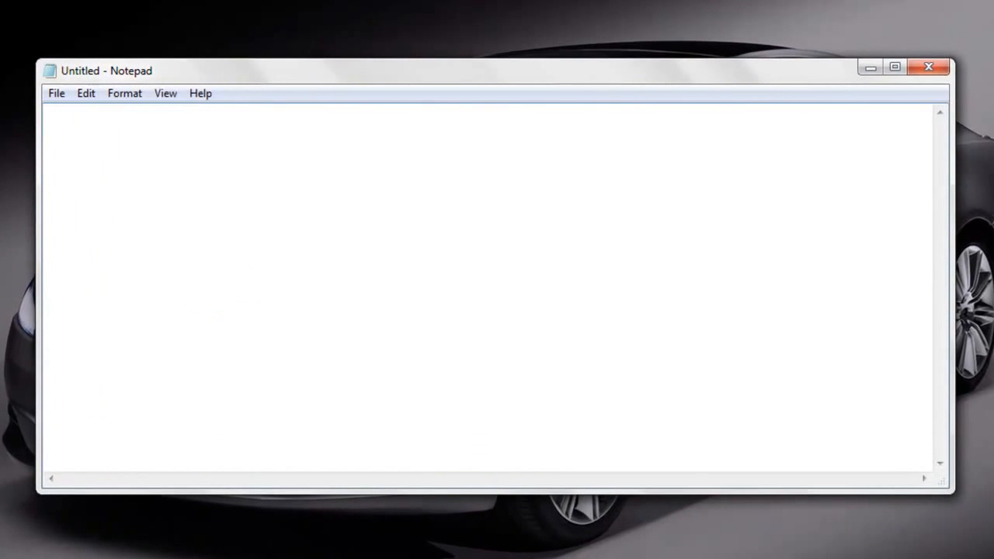
# Type 'hi there, today im going to show you how to solve MTA : San Andreas - Connection Timed Out'
pyautogui.write('hi  there')
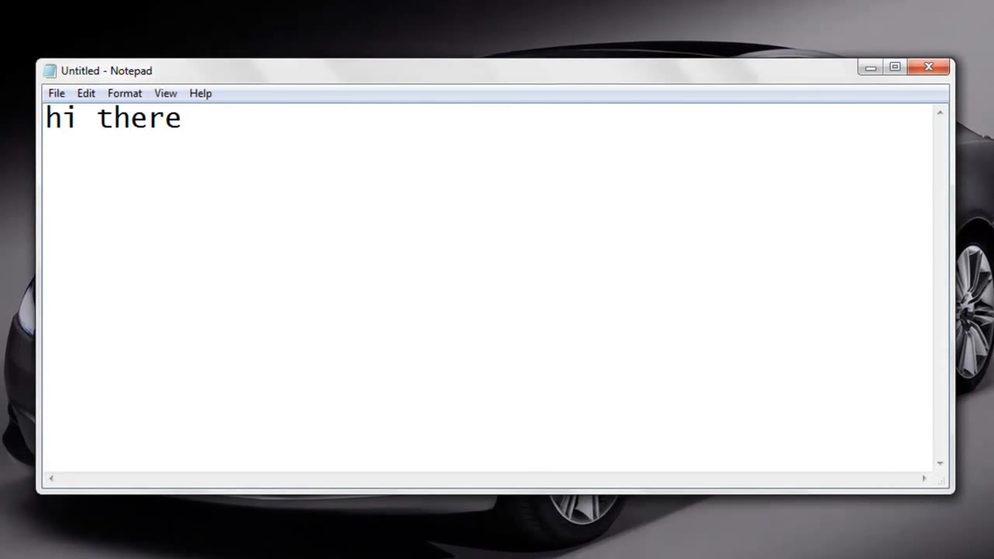
pyautogui.write('today im')
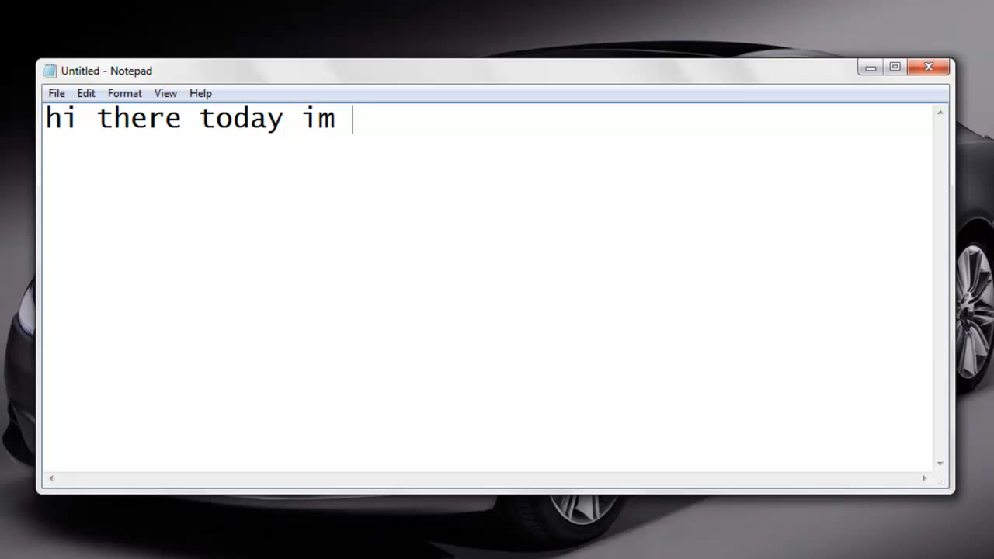
pyautogui.write('going to sh')
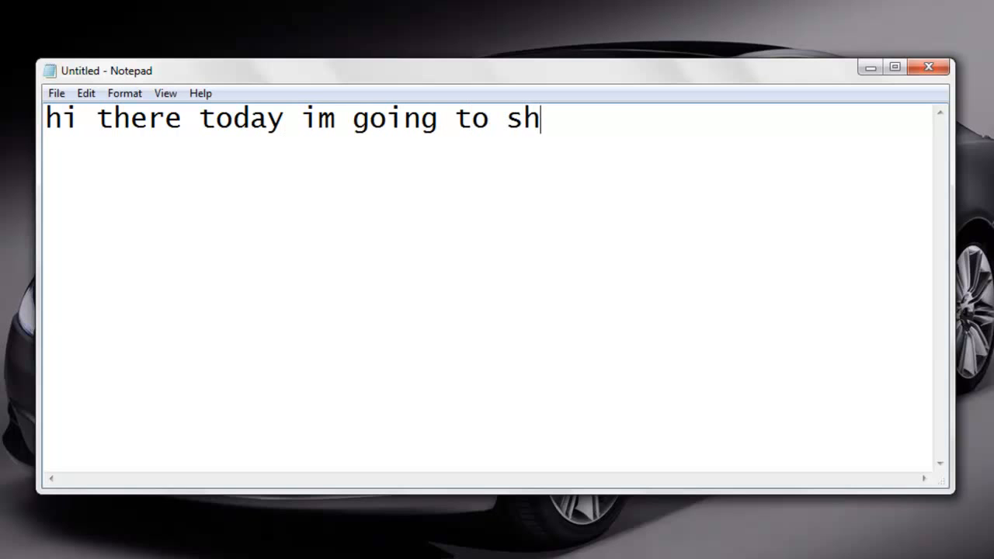
pyautogui.write('ow you how to solve the')
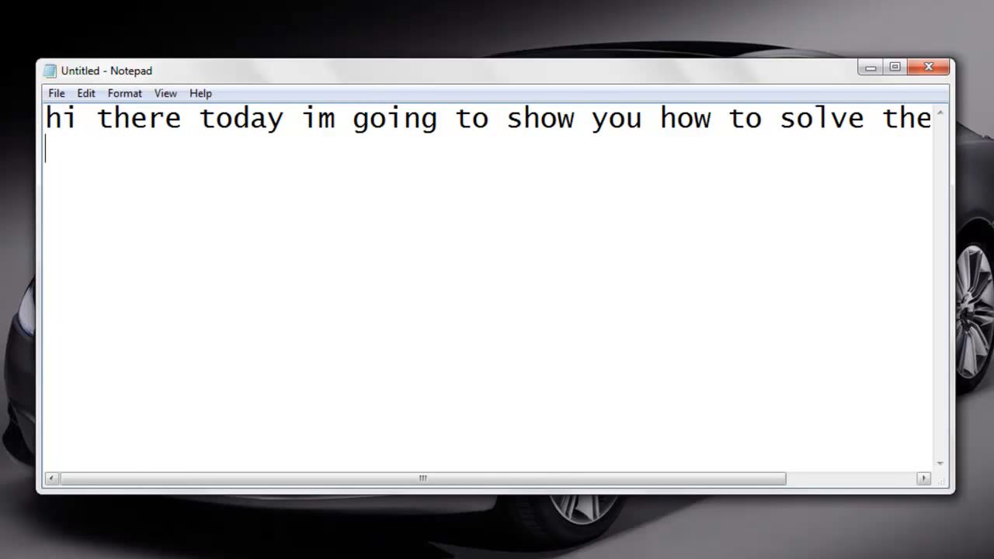
pyautogui.write('MTA')
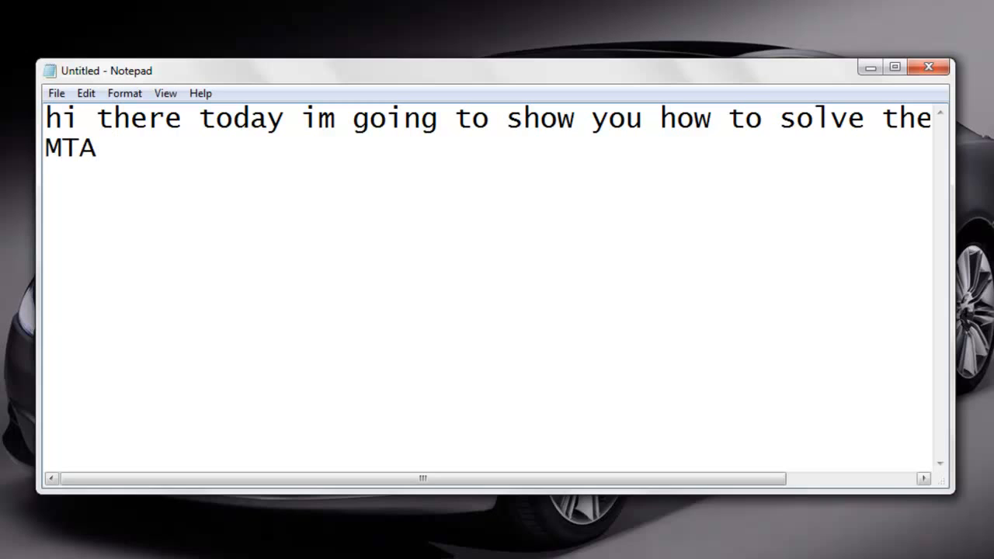
pyautogui.write(': San A')
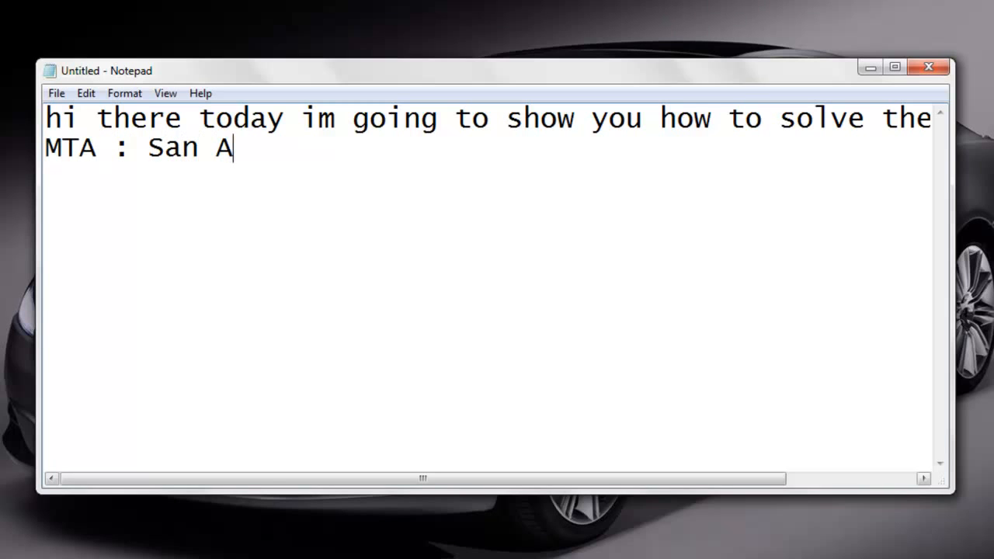
pyautogui.write('ndreas - Conne')
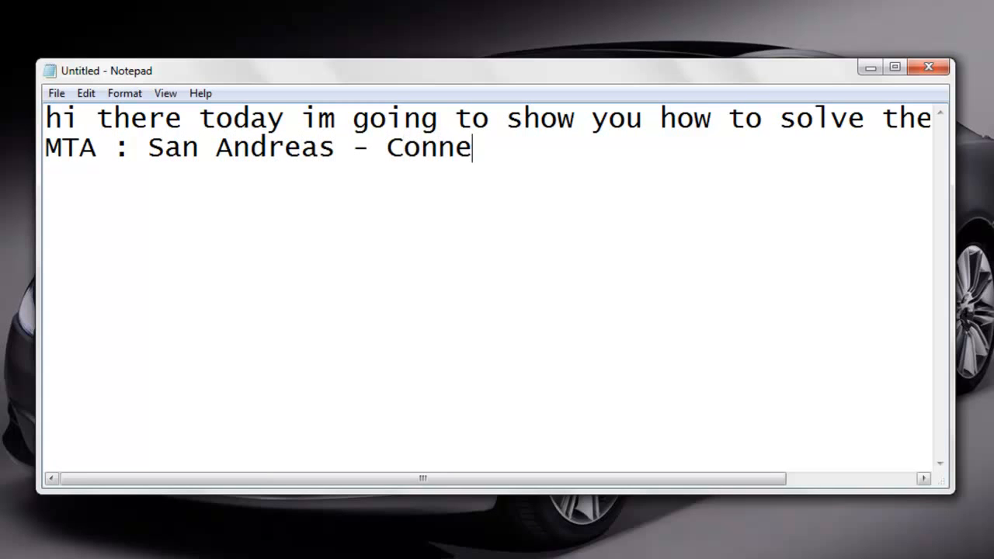
pyautogui.write('ction Timed')
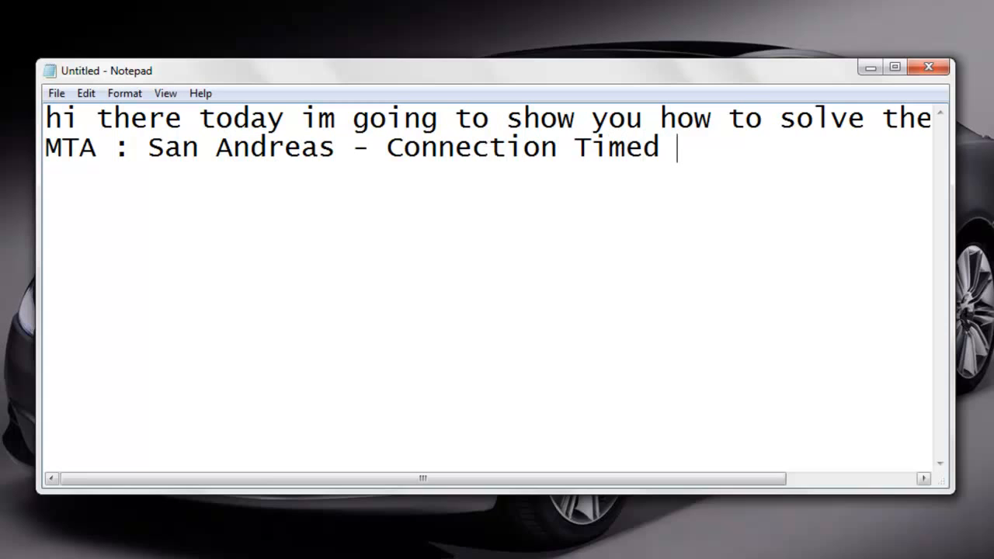
pyautogui.write('Out')
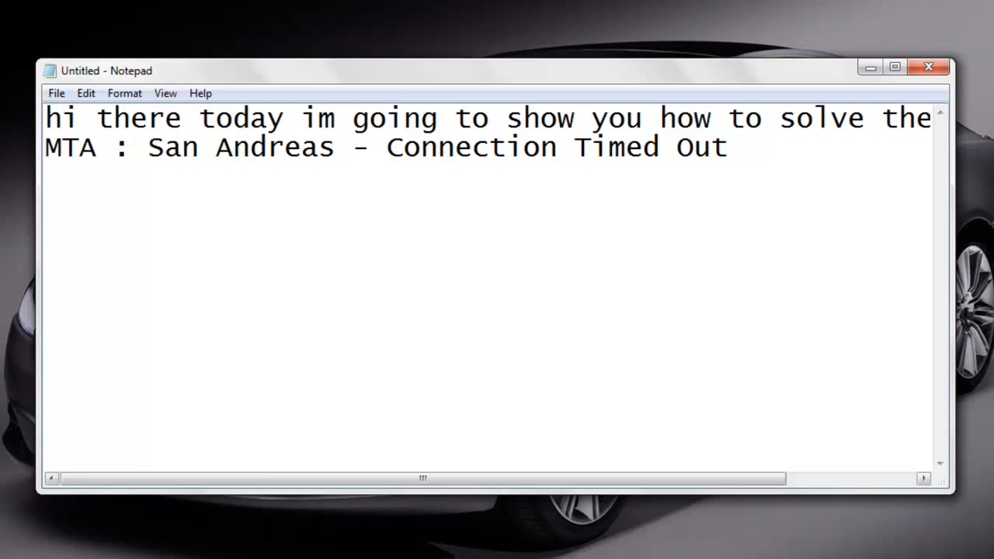
# Add 'just follow me' and a line saying many have that problem too
pyautogui.write('just follow me')
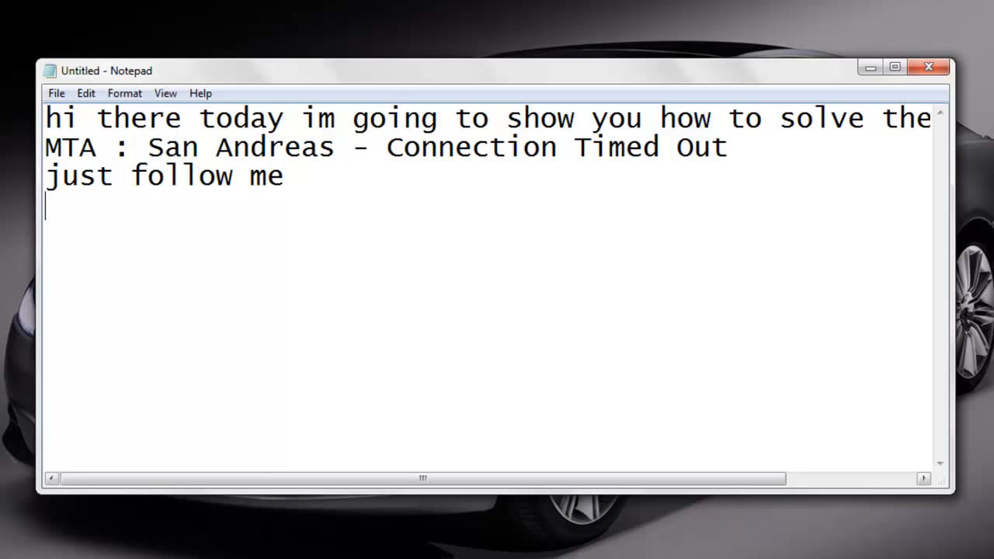
pyautogui.moveTo(657, 172)
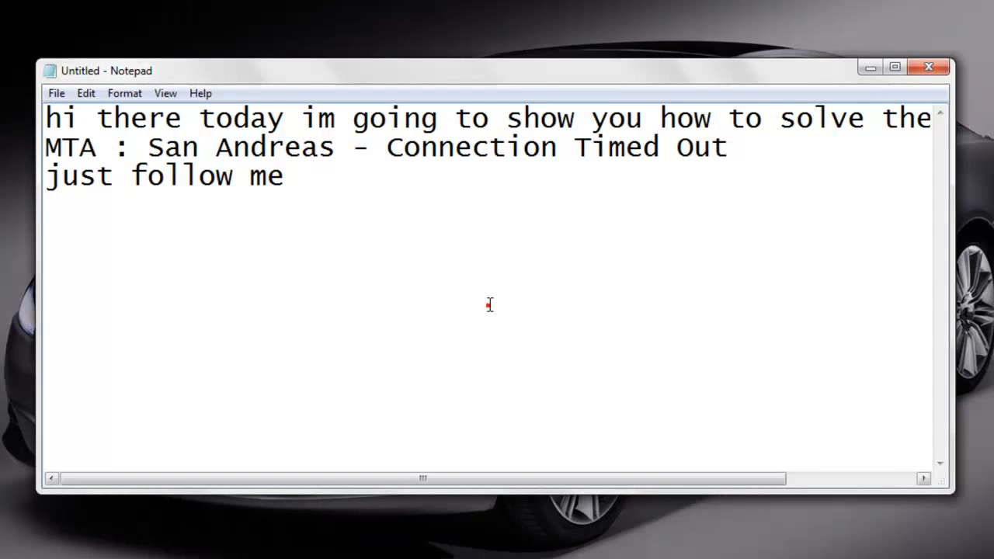
pyautogui.write('but many people h')
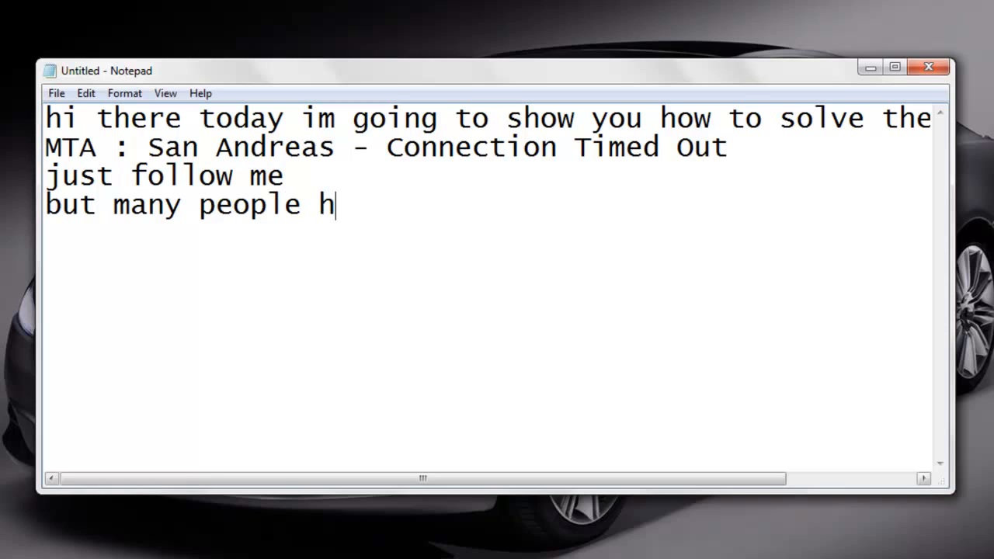
pyautogui.write('ave that probl')
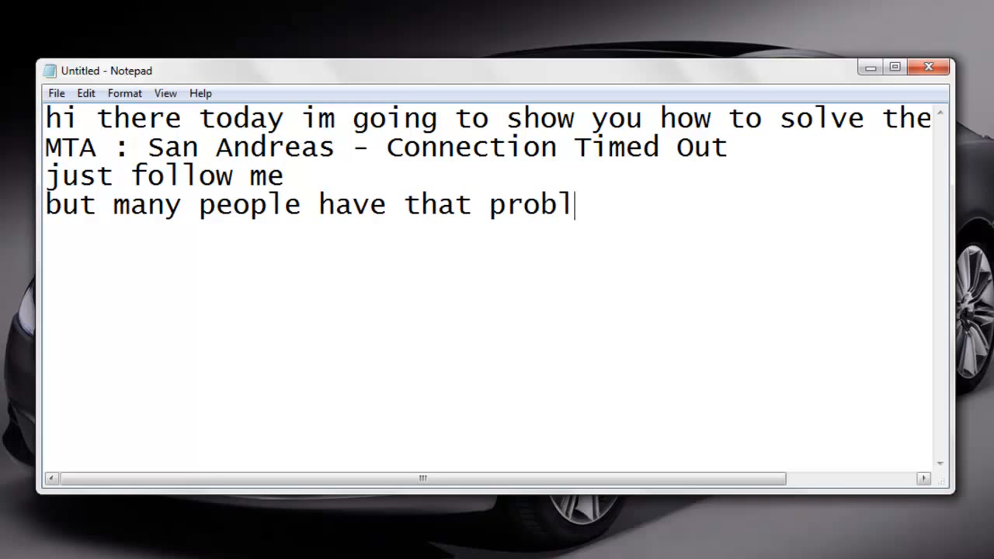
pyautogui.write('em too')
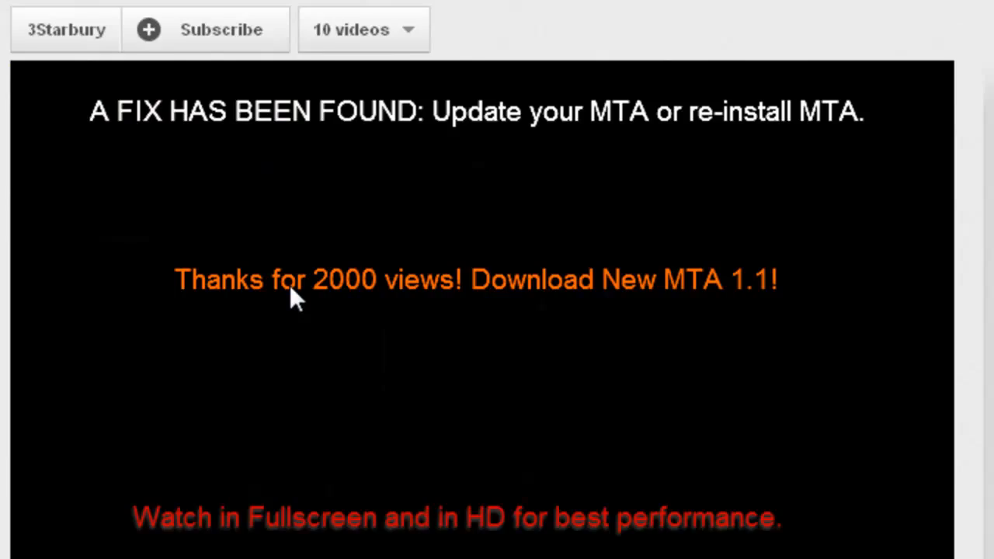
# Scroll down the MTA connection-problem video page to its description
pyautogui.scroll(-3)
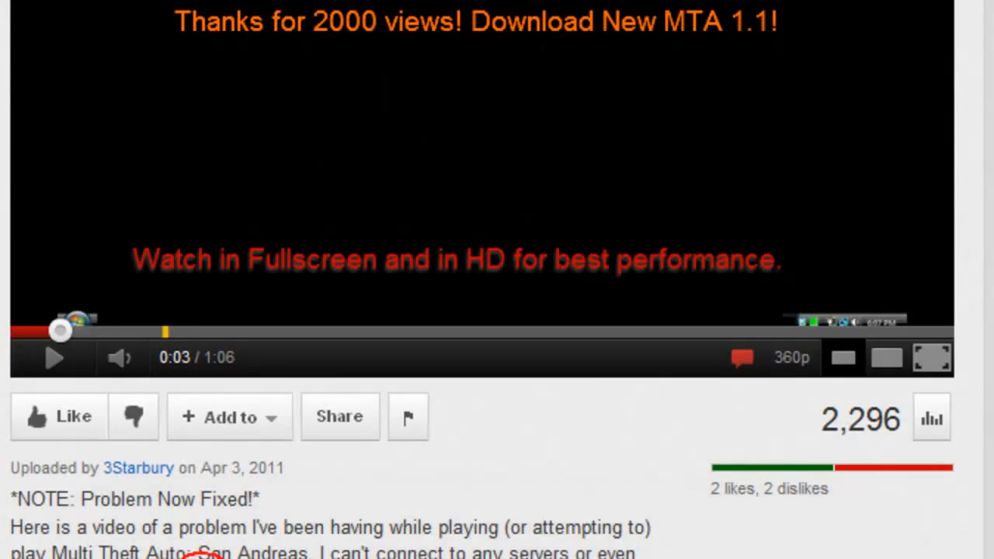
pyautogui.scroll(-3)
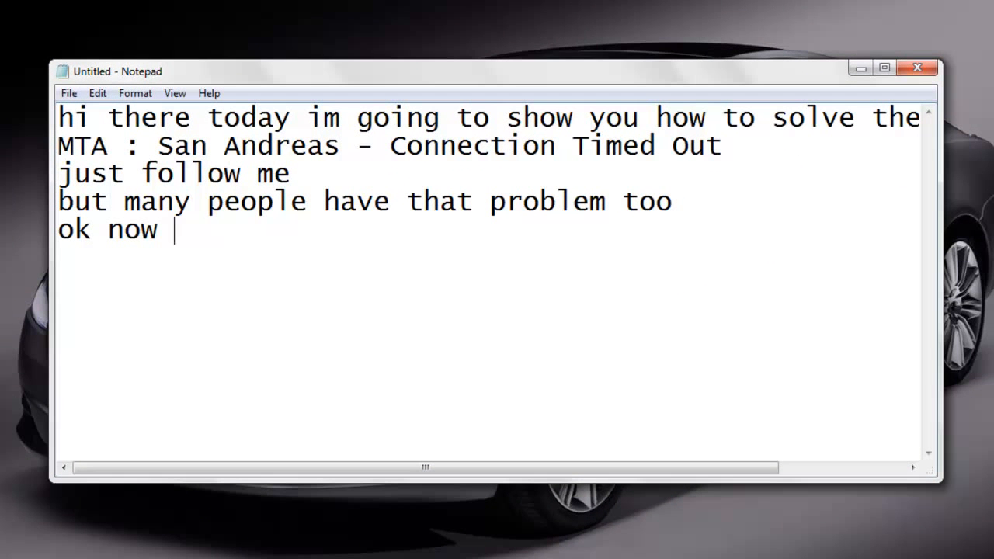
# Type 'follow me' and start the 'Control' line, opening the Control Panel window
pyautogui.write('follow me')
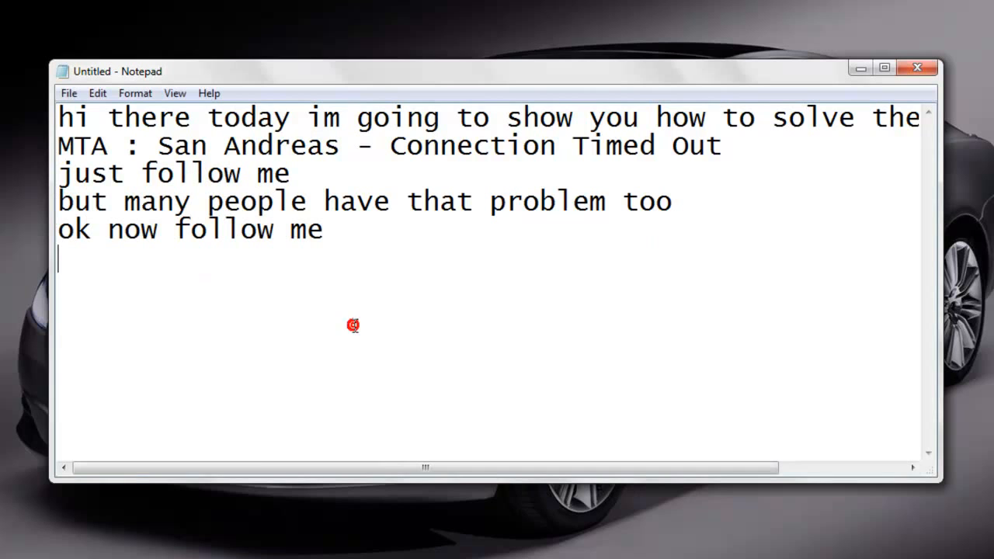
pyautogui.write('Control')
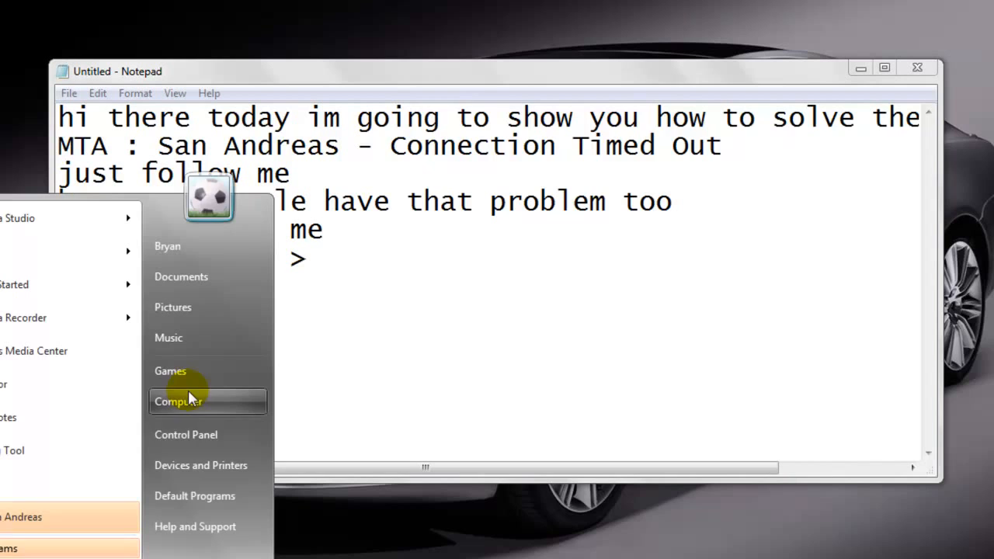
pyautogui.click(185, 434)
pyautogui.write(' S')
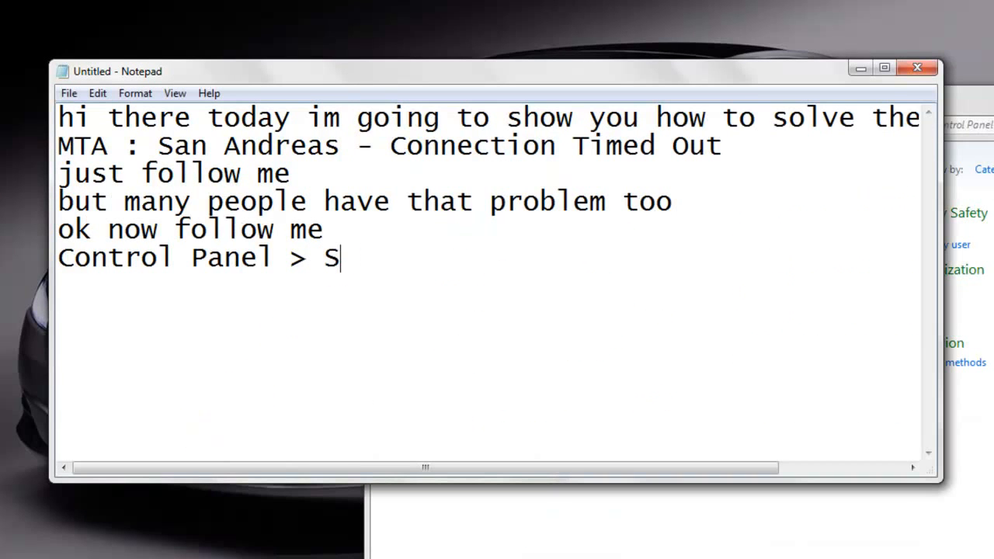
# Type the path 'Control Panel > System and Security > Windows Firewall (Allow a program through'
pyautogui.write('ystem and sec')
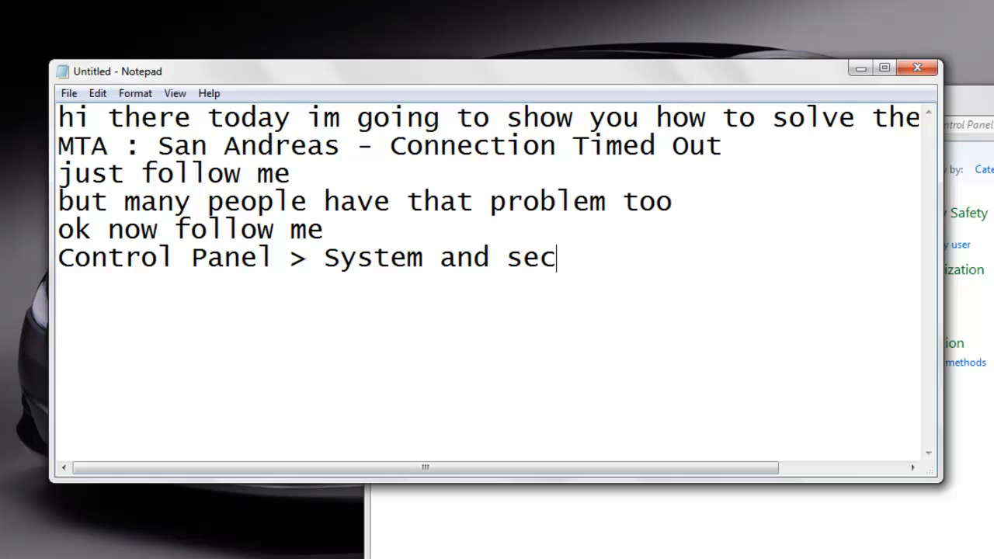
pyautogui.write('rui')
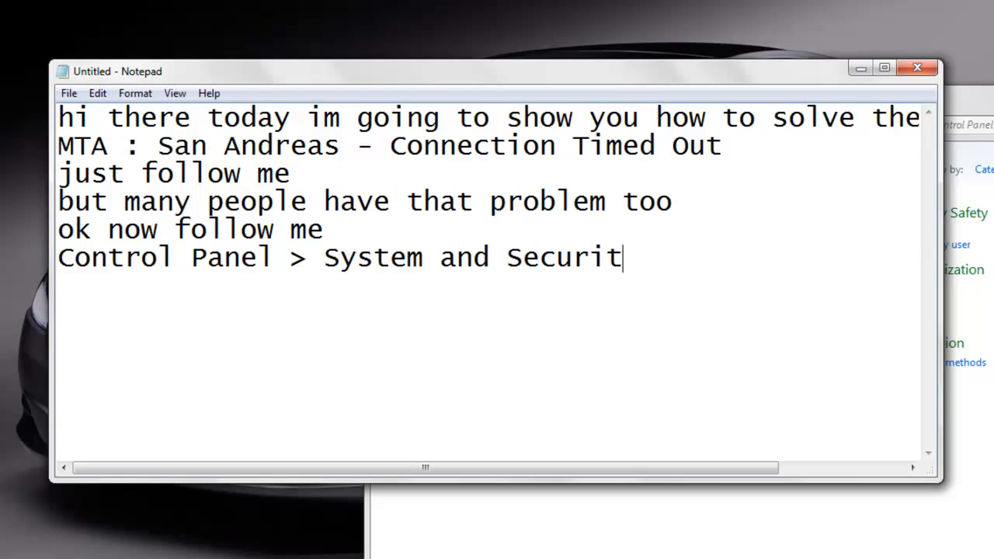
pyautogui.write('y >')
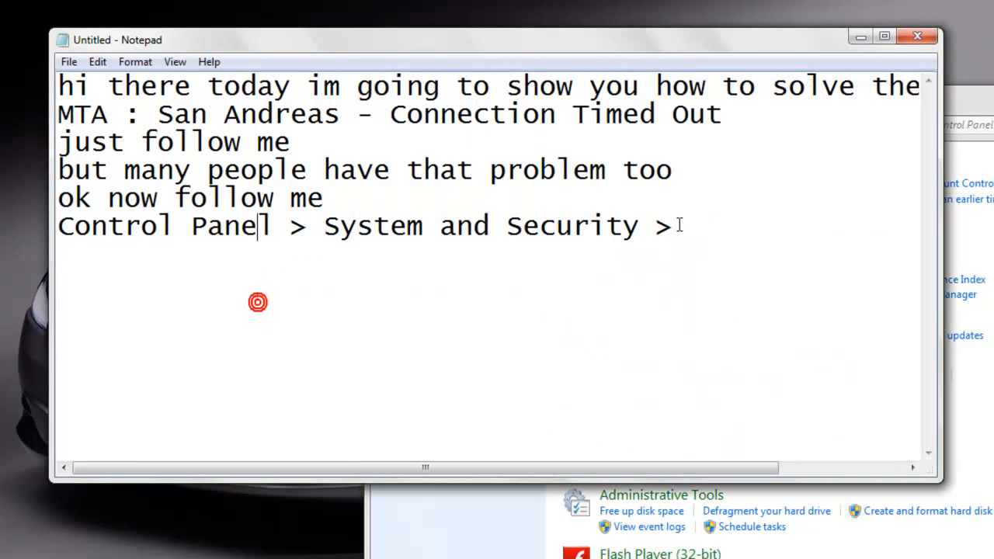
pyautogui.write('Windows Firewall')
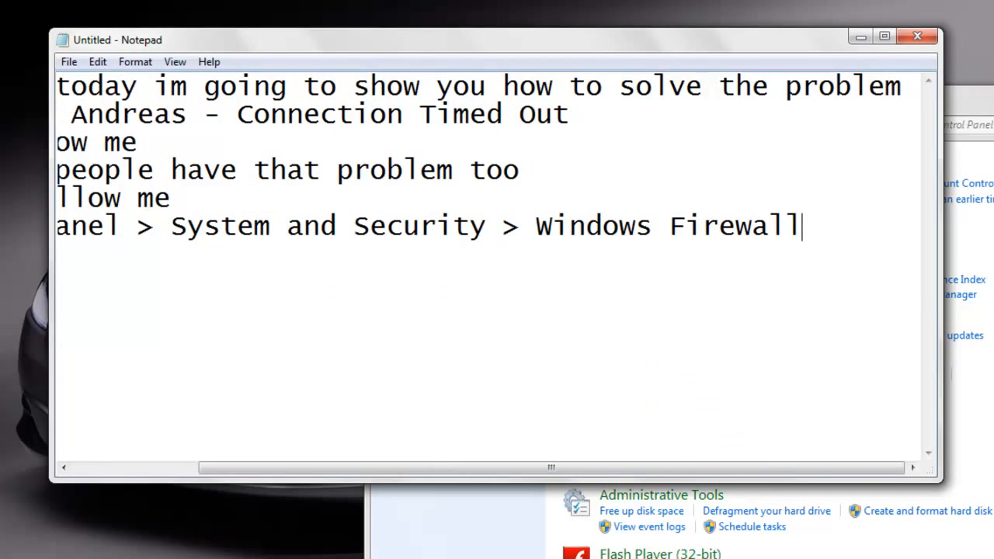
pyautogui.write('(Allow a program th')
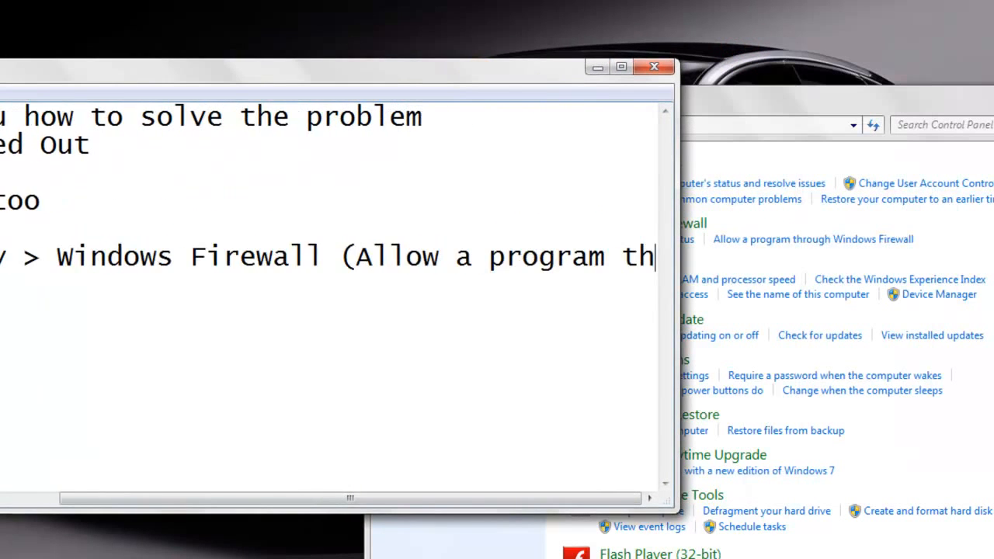
pyautogui.write('rpig')
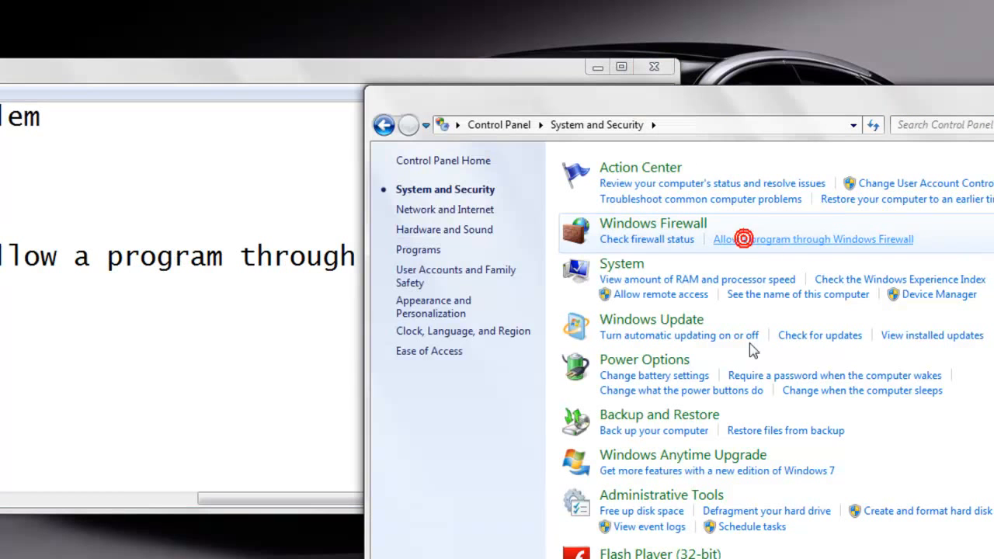
# Open 'Allow a program through Windows Firewall' in System and Security
pyautogui.click(812, 238)
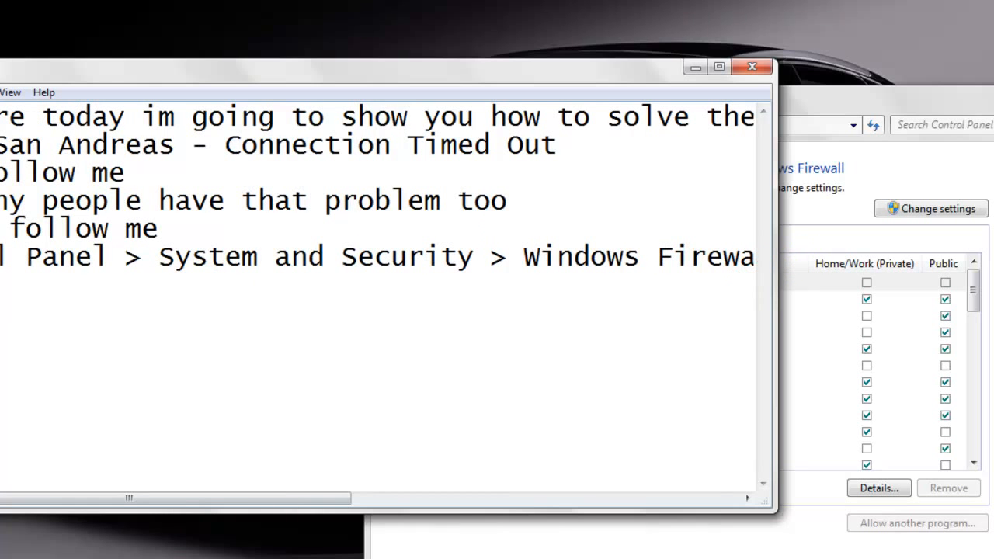
pyautogui.moveTo(552, 157)
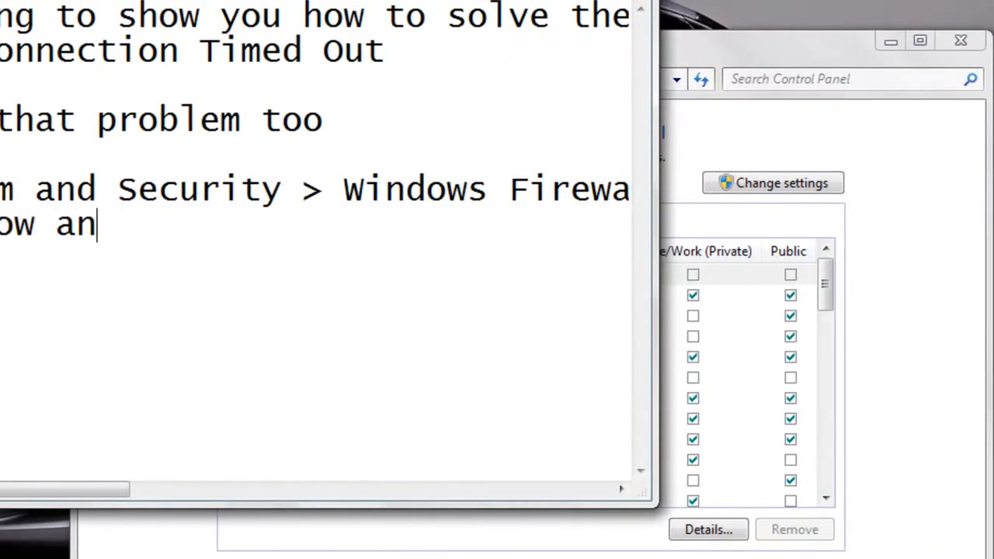
# Finish the 'Change Settings > Allow another program.' line and open the add-program dialog
pyautogui.write('other program.')
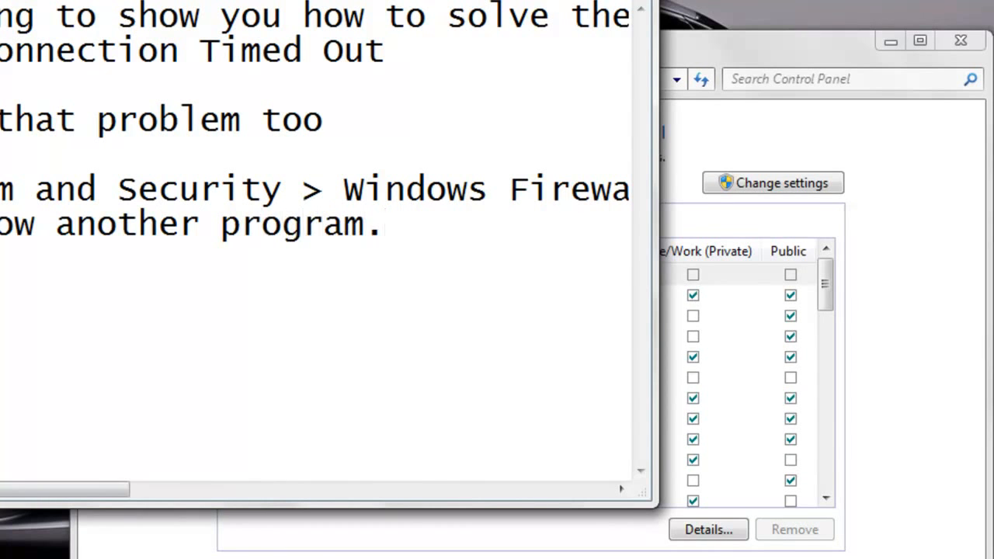
pyautogui.click(773, 182)
pyautogui.write('d MTA : San')
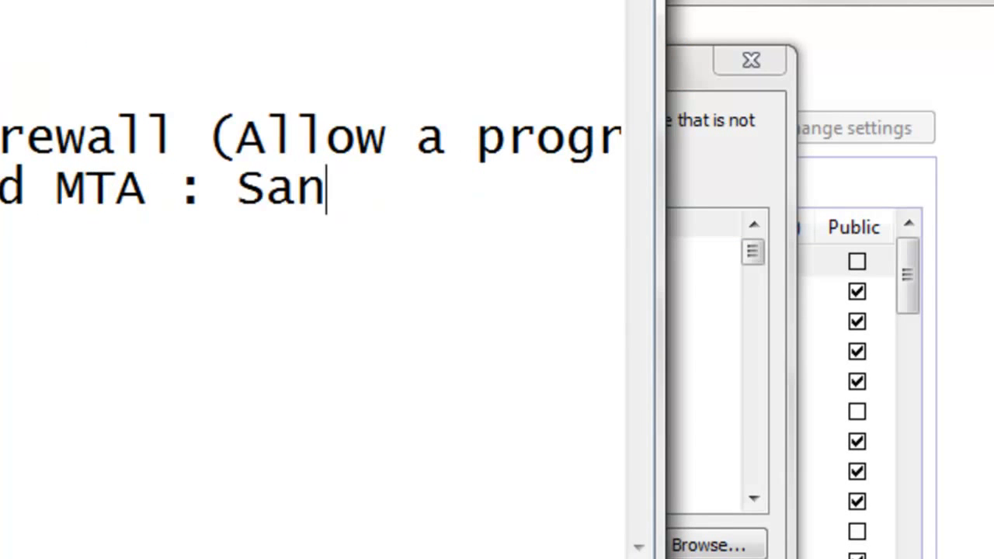
# End the line with 'Find MTA : San Andreas' and pick the MTA San Andreas entry
pyautogui.write('Andreas')
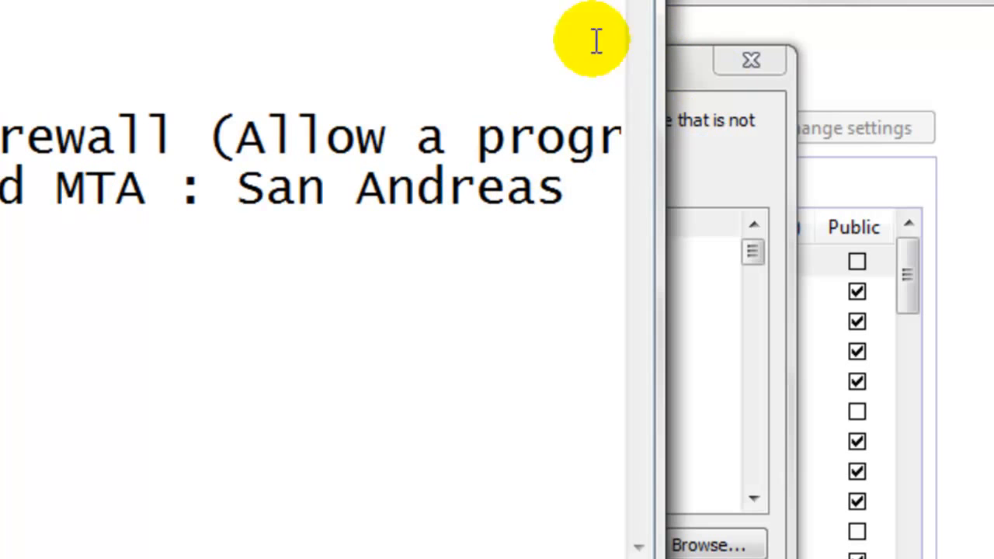
pyautogui.click(389, 358)
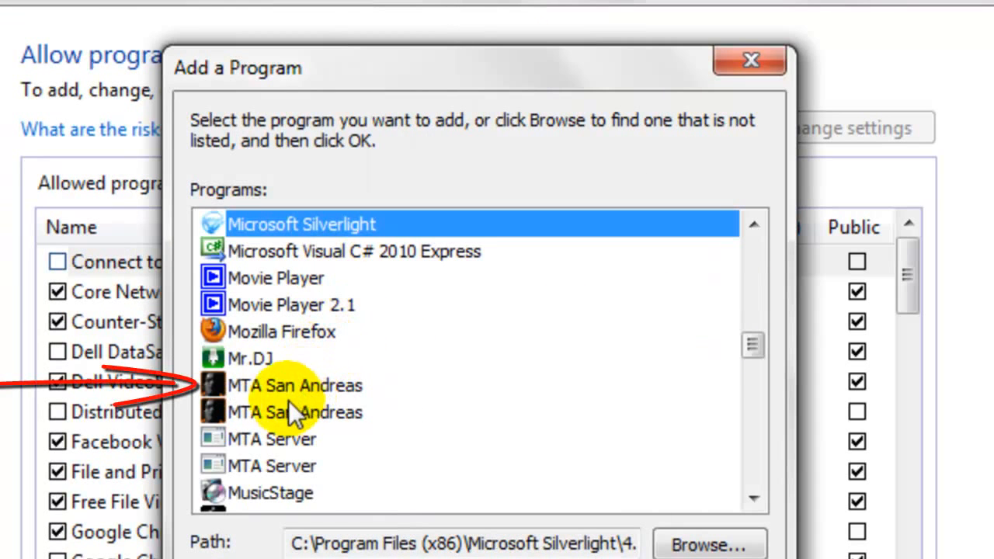
pyautogui.click(295, 385)
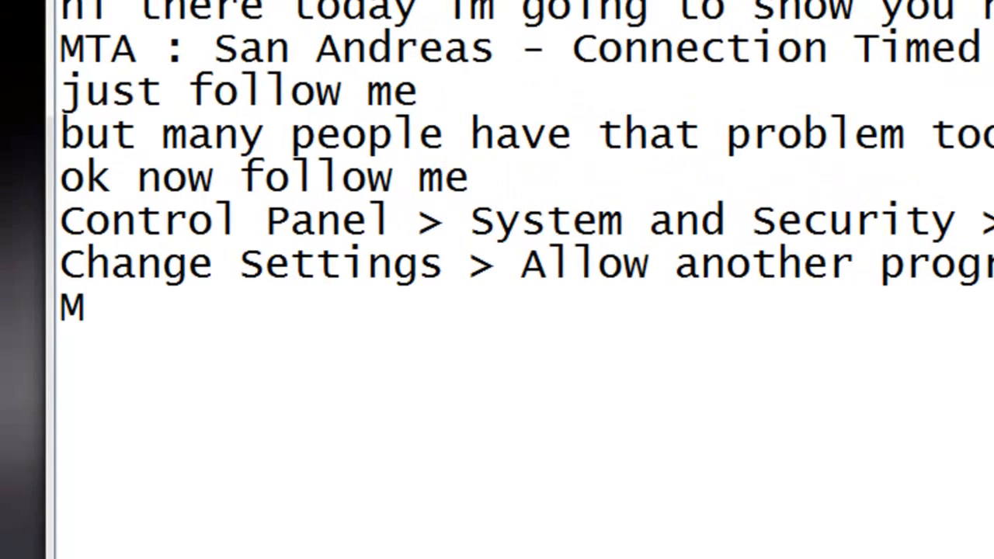
# Write the line 'Make sure its 1.2 (Latest)' below the Change Settings step
pyautogui.write('ake sure its')
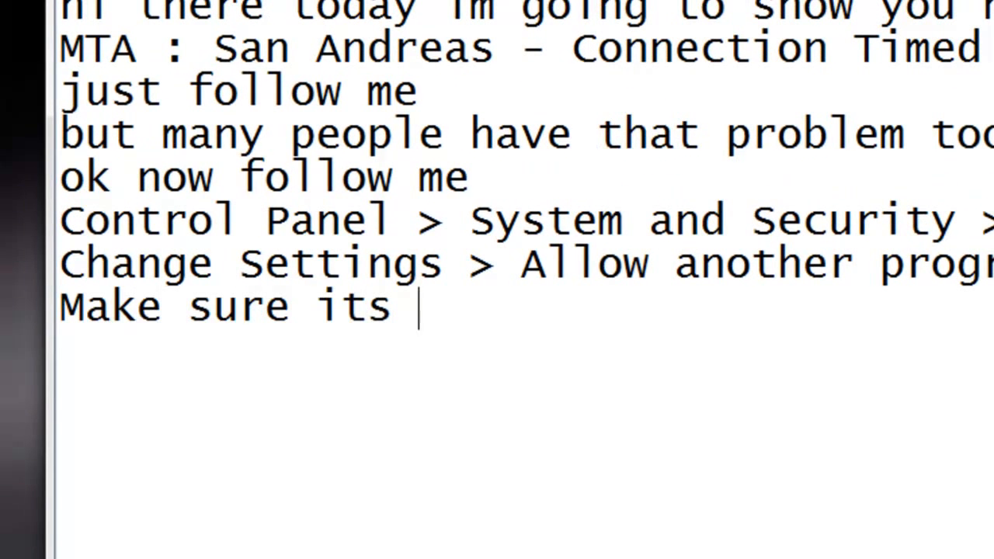
pyautogui.write('1.2 (Lat')
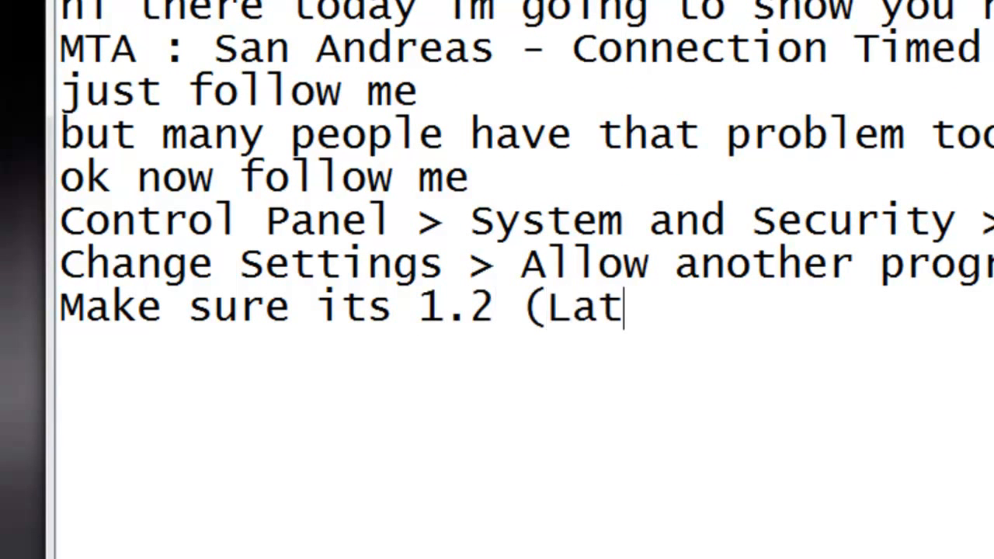
pyautogui.write('est)')
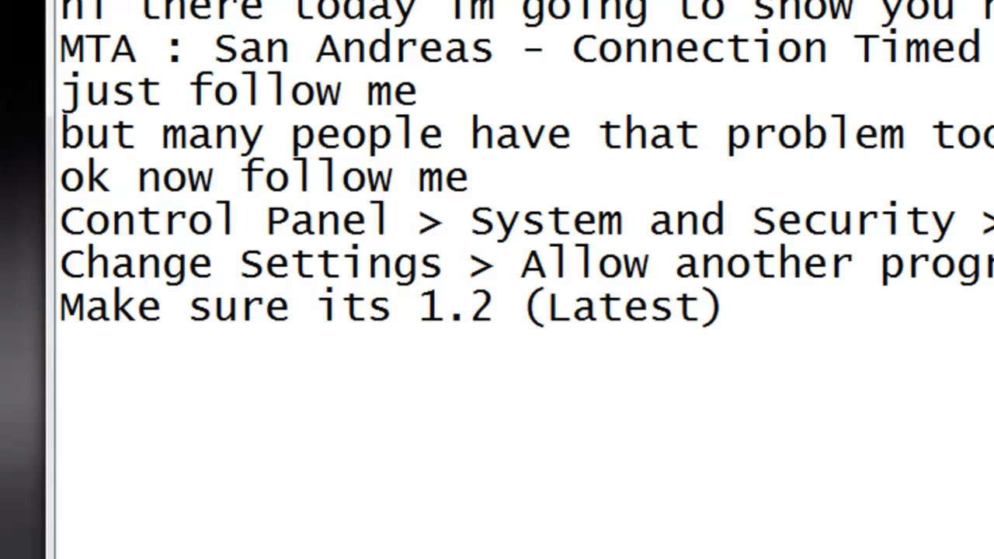
pyautogui.click(357, 360)
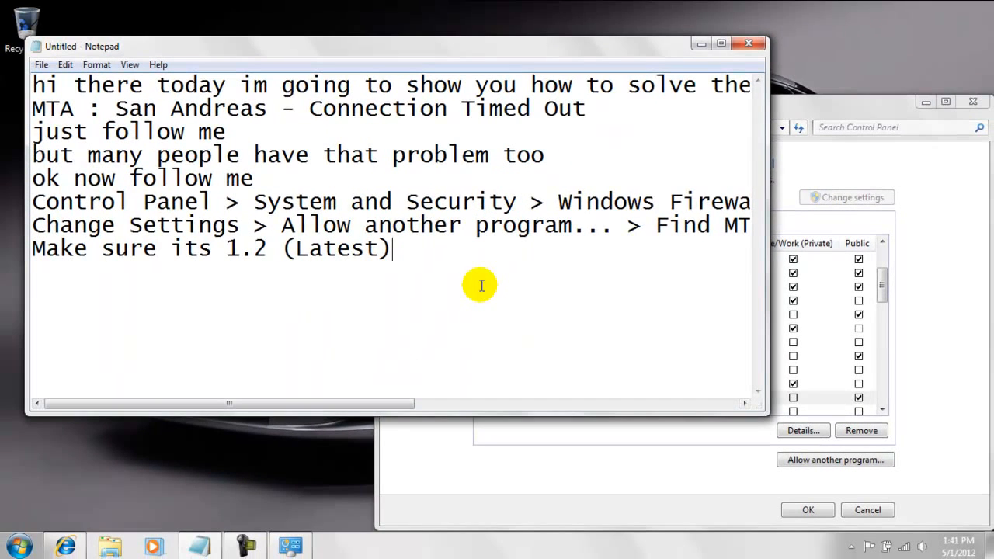
# Append '> Click OK.' and add 'Okay. Now your done' about playing the game without timeouts
pyautogui.write('> Click OK')
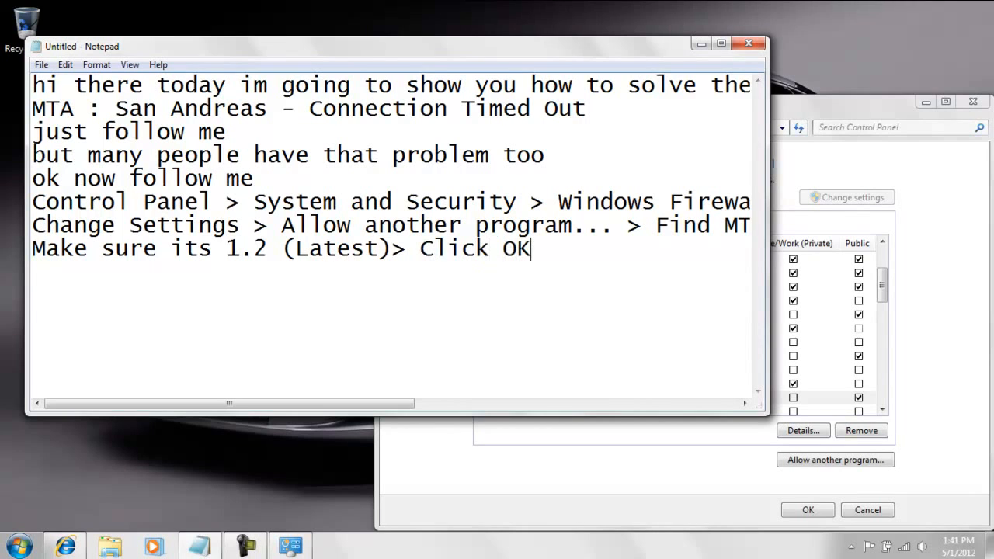
pyautogui.write('.')
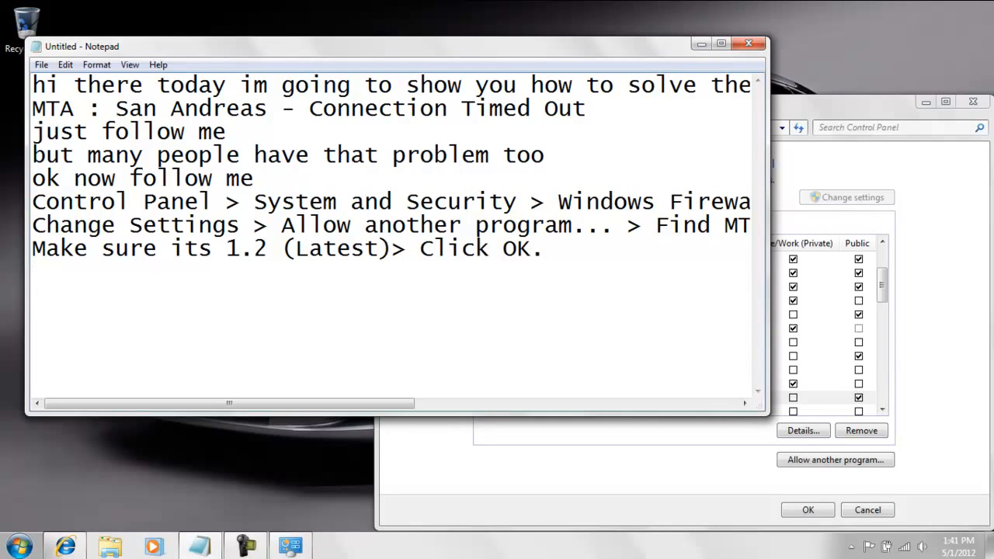
pyautogui.write('Okay.')
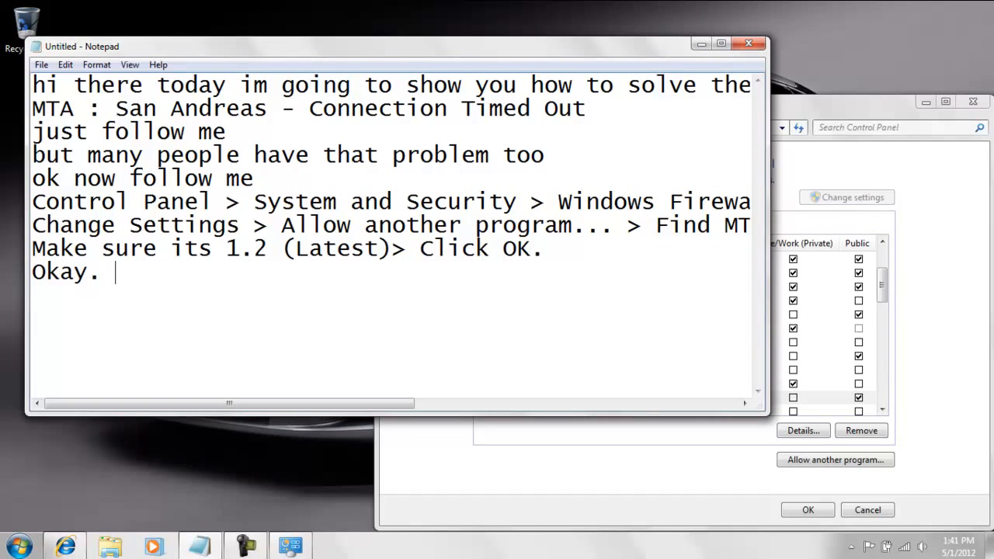
pyautogui.write('Now your done. u can play e')
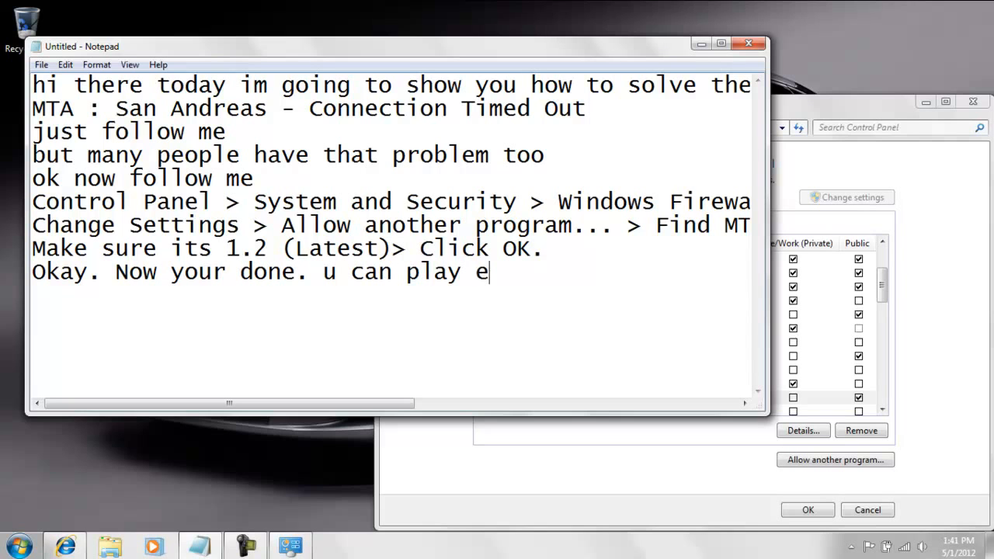
pyautogui.write('he game with no con')
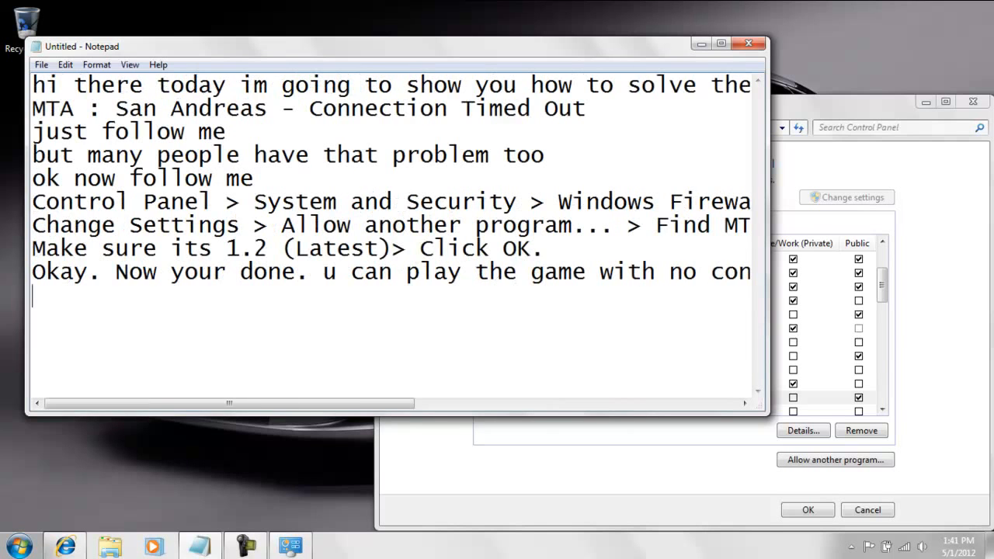
# Add 'if u still got the problem make sure u installed 1.2 latest'
pyautogui.write('if u still got')
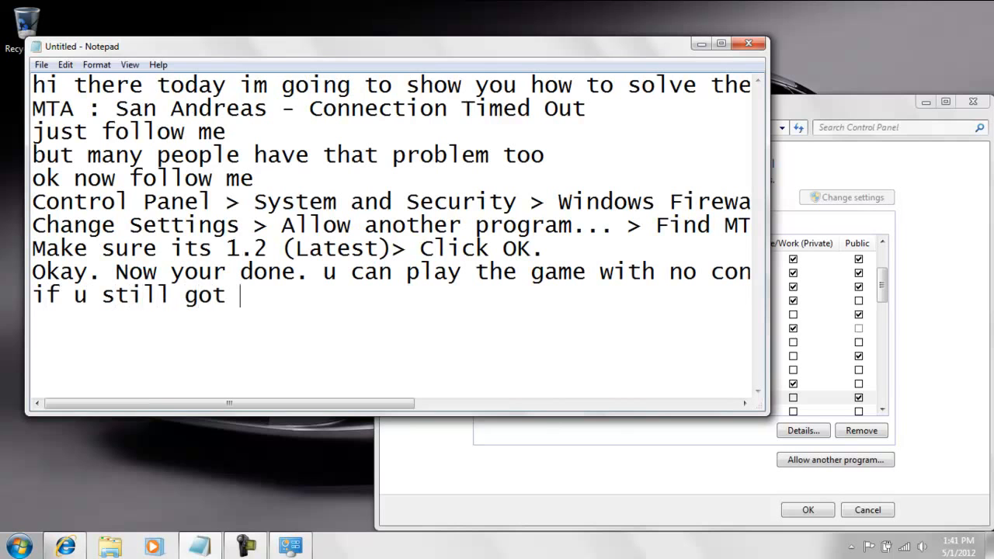
pyautogui.write('the problem make')
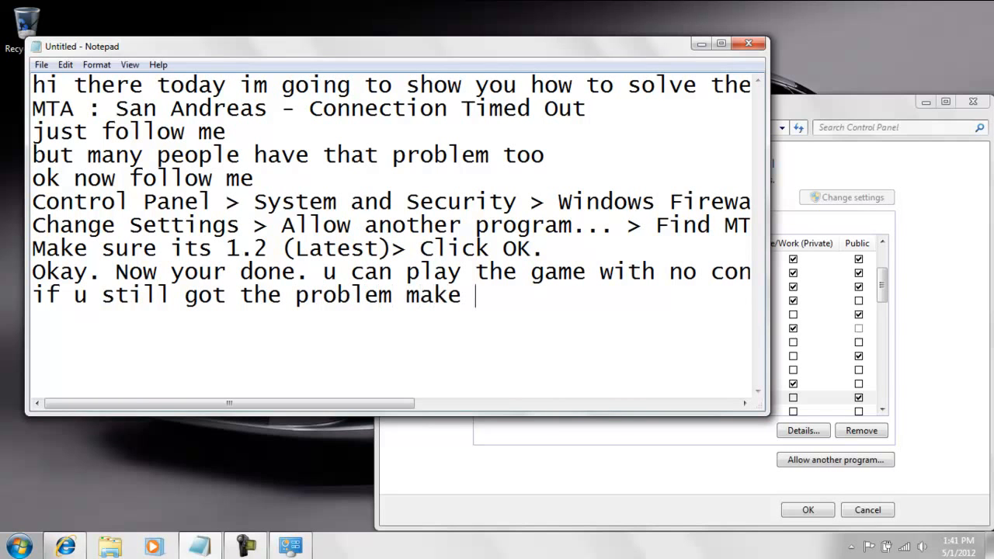
pyautogui.write('sure u a')
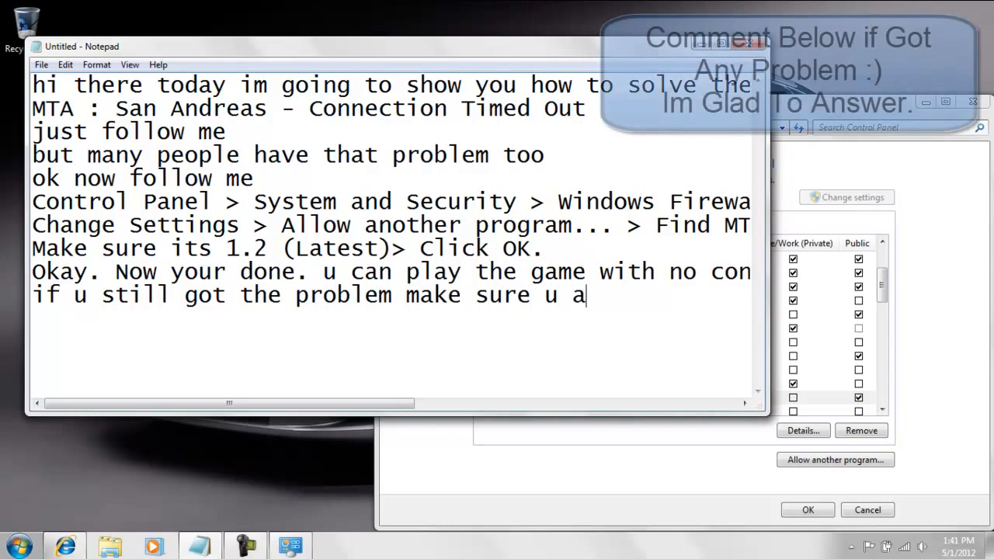
pyautogui.write('installed 1.2 and')
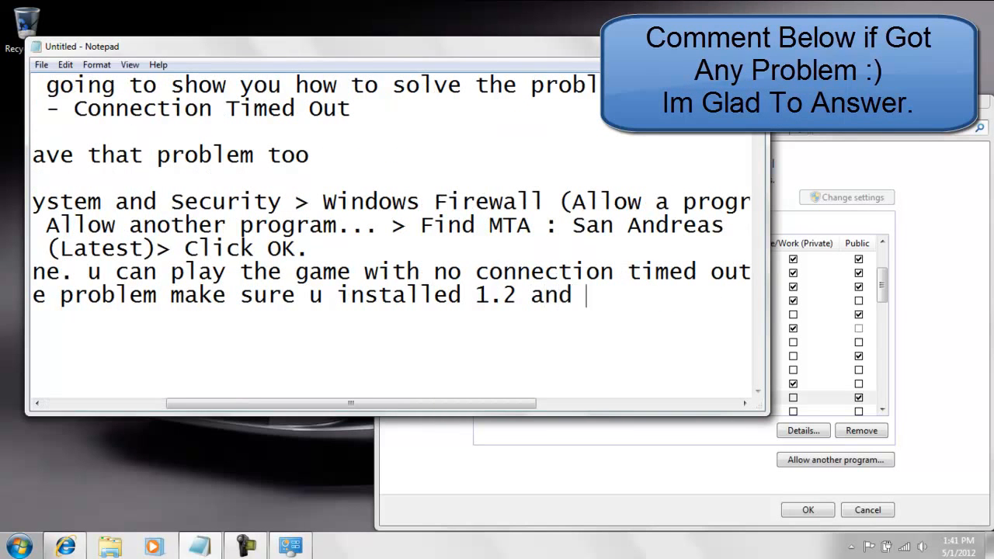
pyautogui.write('lates')
pyautogui.write('ok')
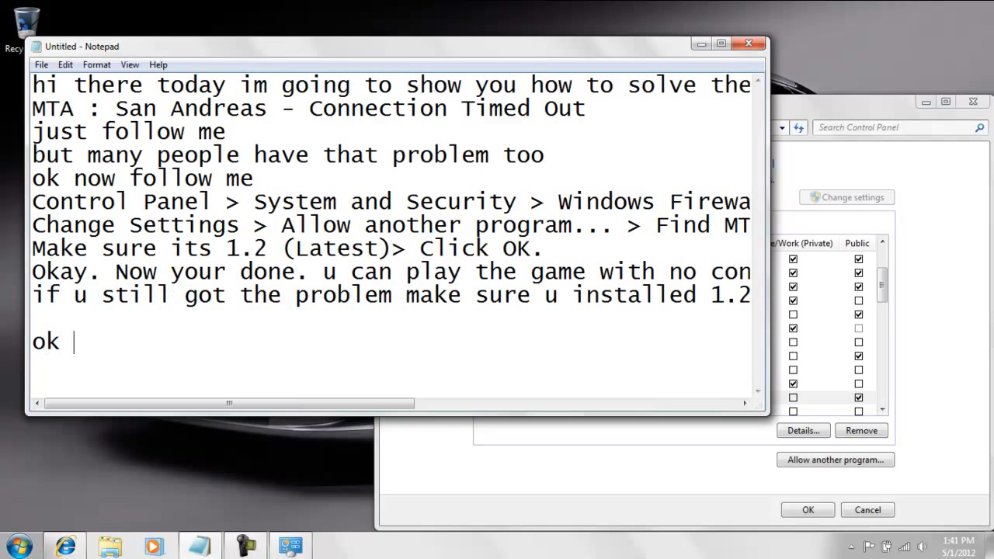
# Sign off with 'ok see ya next time' and 'bye :)', then begin 'subsribe if i'
pyautogui.write('see')
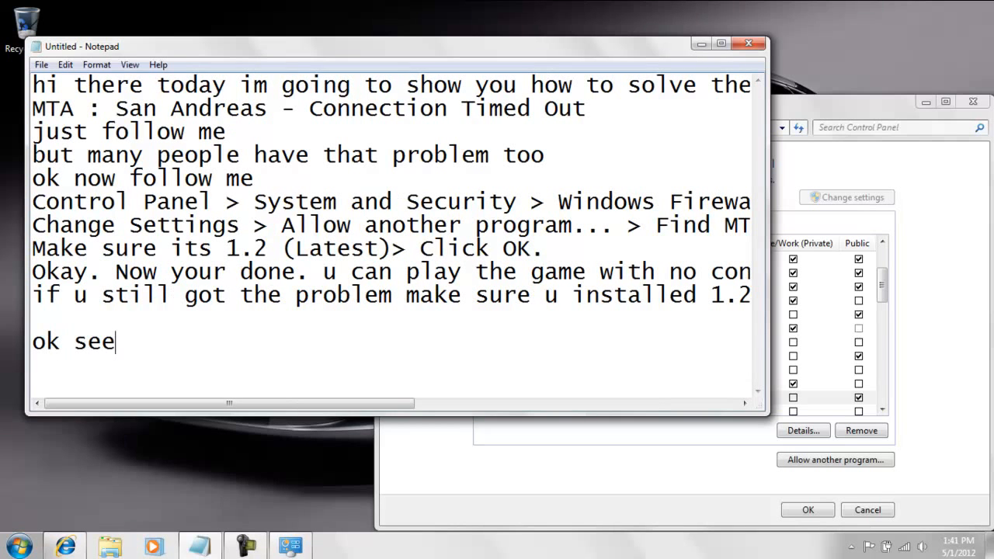
pyautogui.write('ya next time')
pyautogui.write('b')
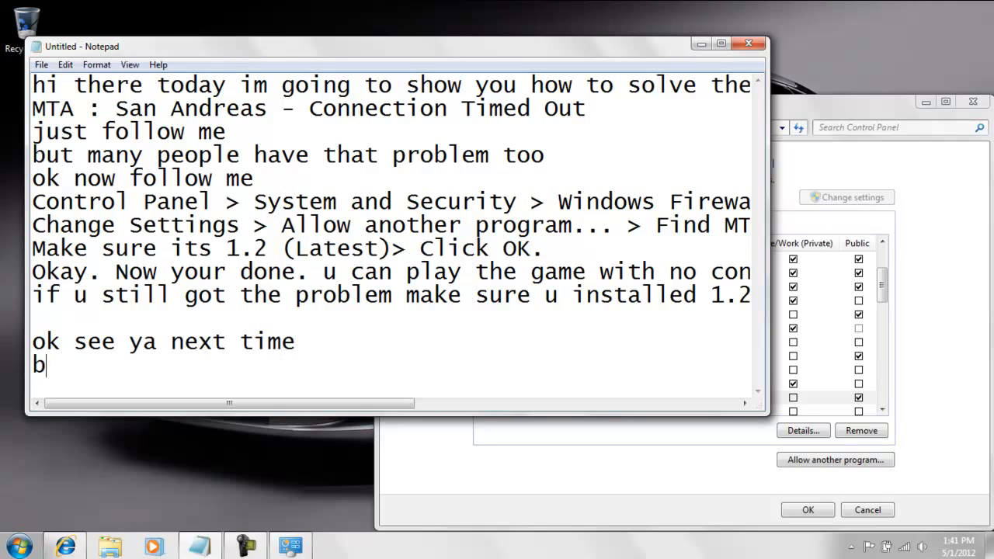
pyautogui.write('ye :)')
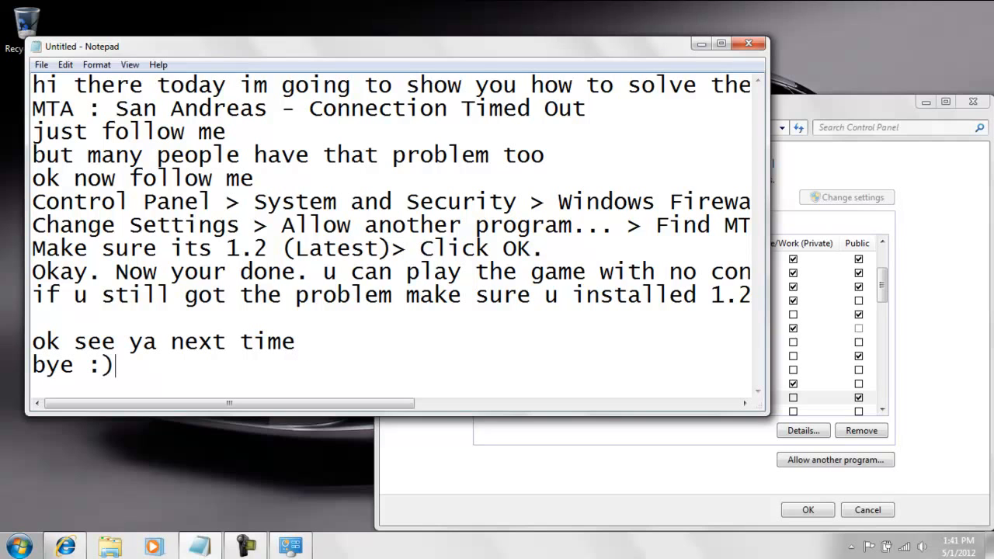
pyautogui.write('subs')
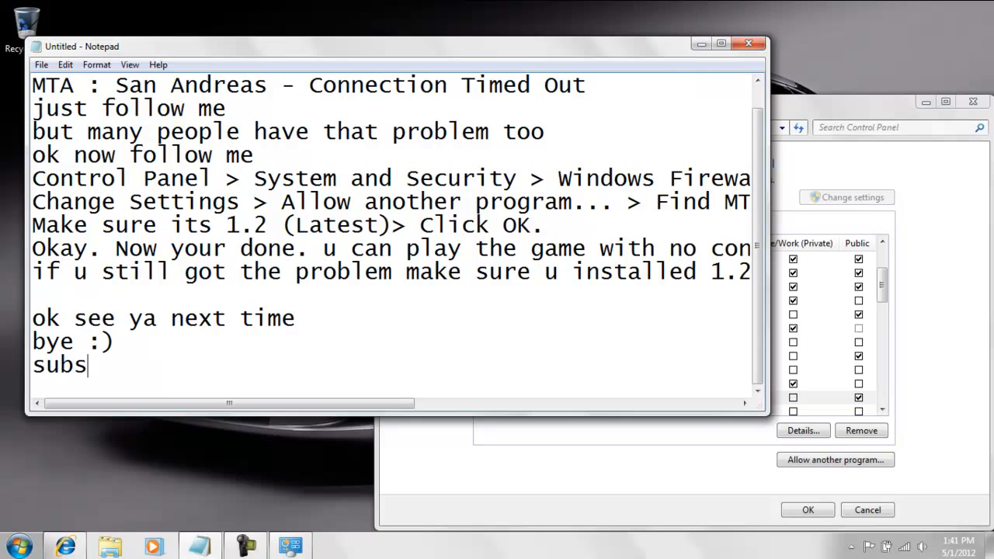
pyautogui.write('ribe if i')
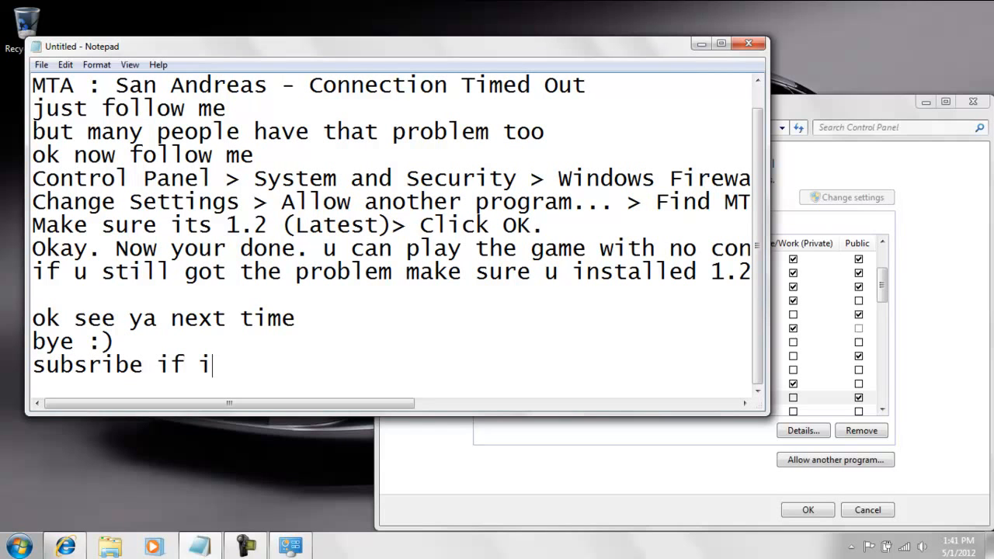